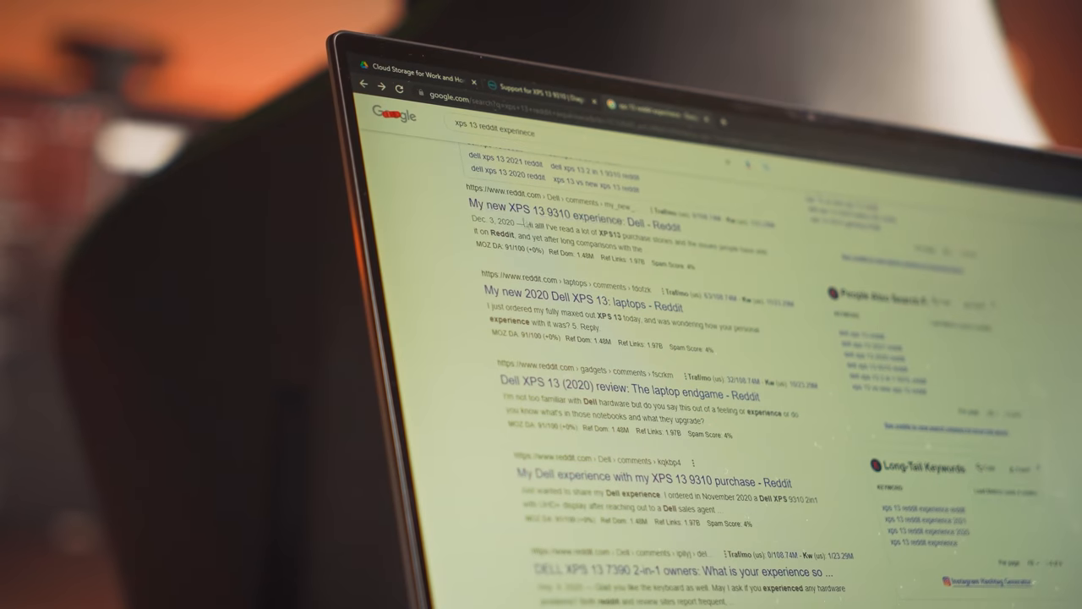
- Open the 'My new XPS 13 9310 experience: Dell - Reddit' result from the Google search page
{"action": "left_click", "coordinate": [584, 222]}
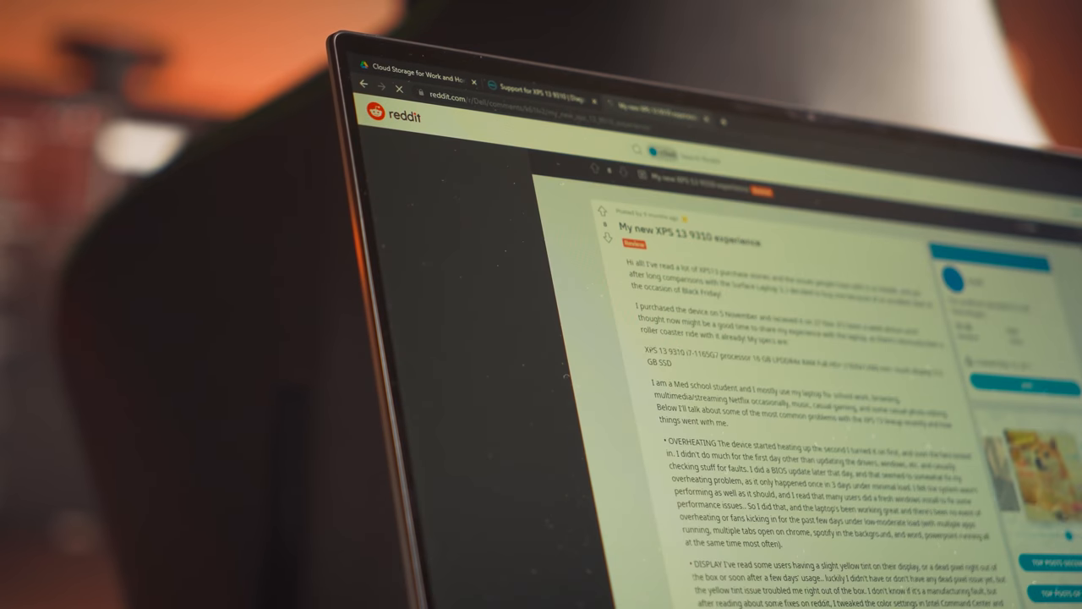